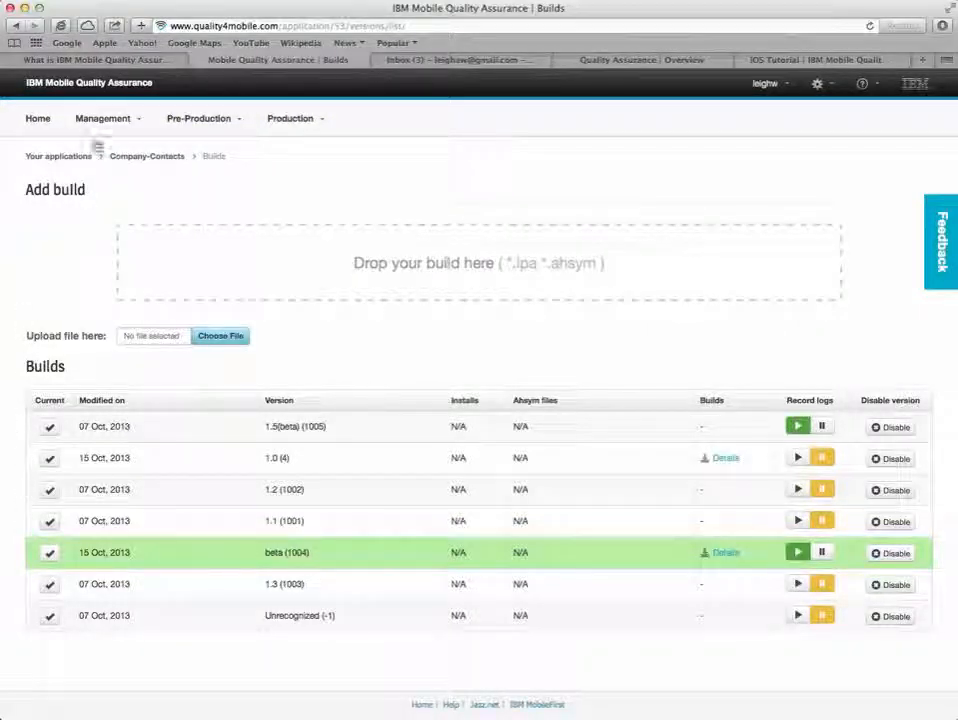
- Go to the app's Distribution page via Management > Distribution
{"action": "left_click", "coordinate": [102, 118]}
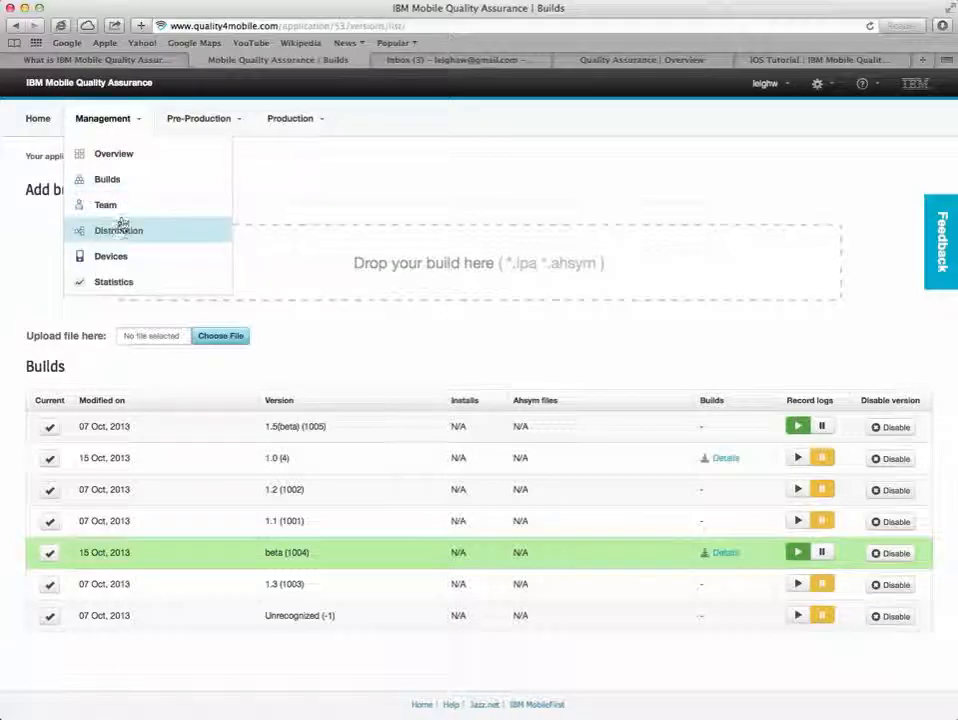
{"action": "left_click", "coordinate": [118, 230]}
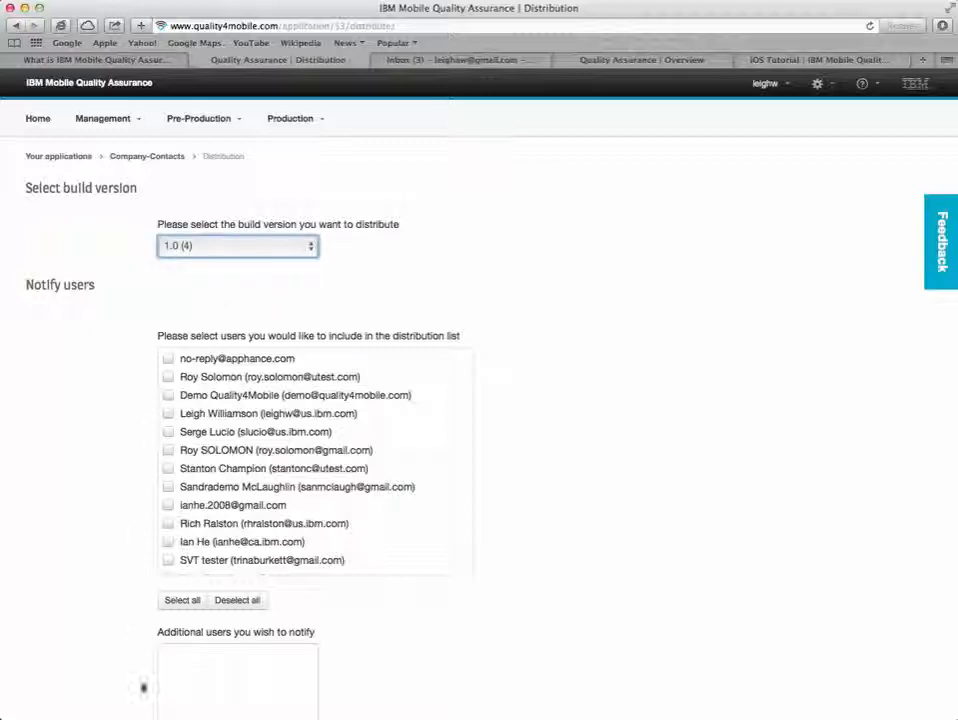
{"action": "scroll", "scroll_direction": "down", "scroll_amount": 3}
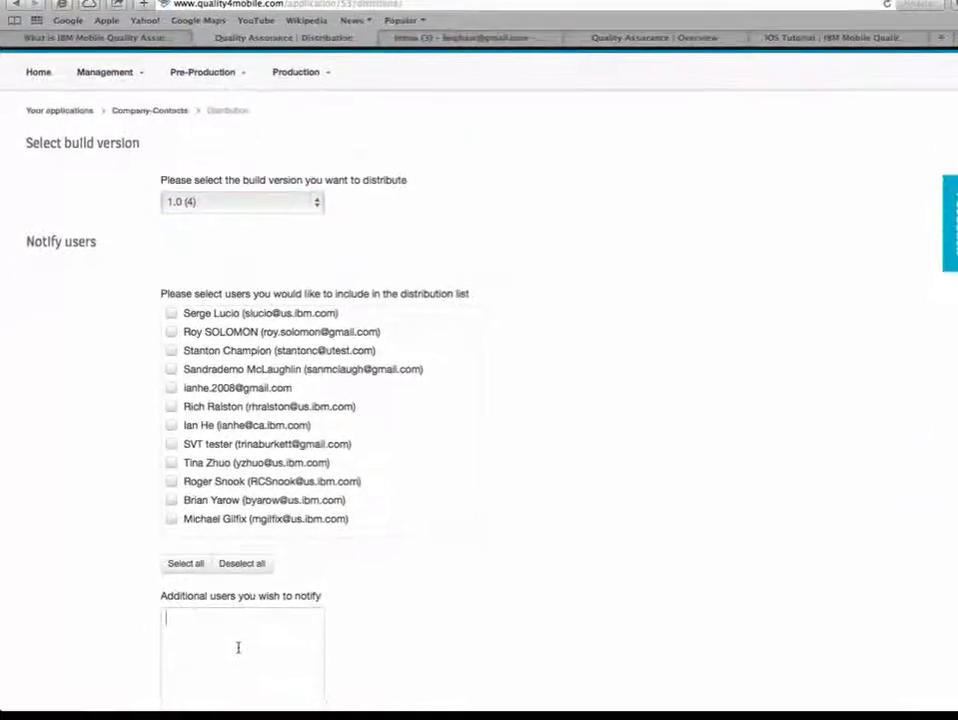
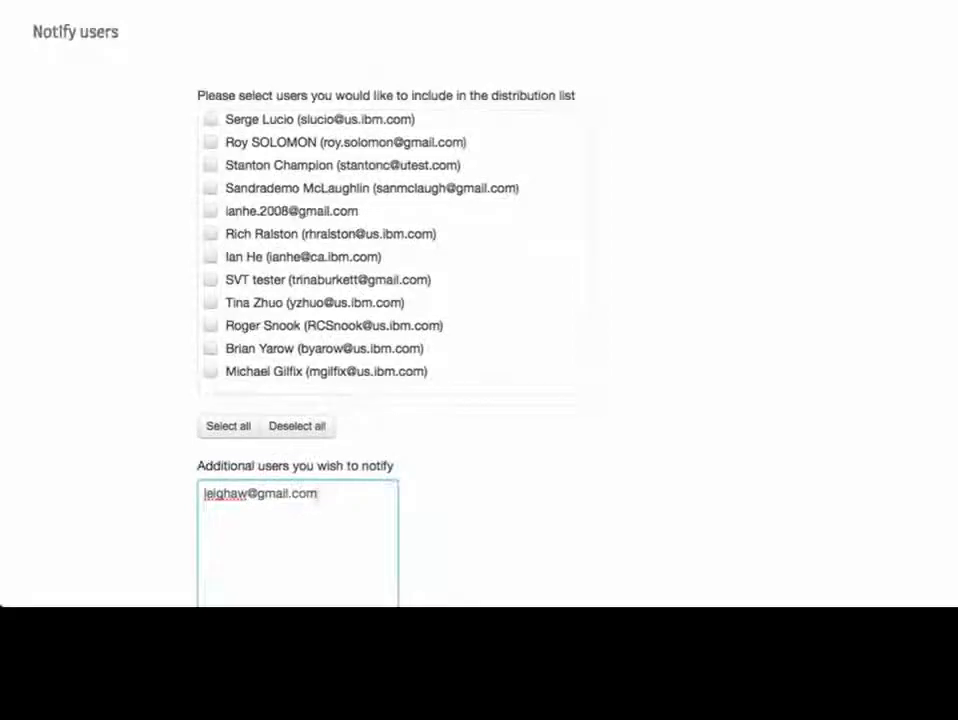
{"action": "scroll", "scroll_direction": "down", "scroll_amount": 3}
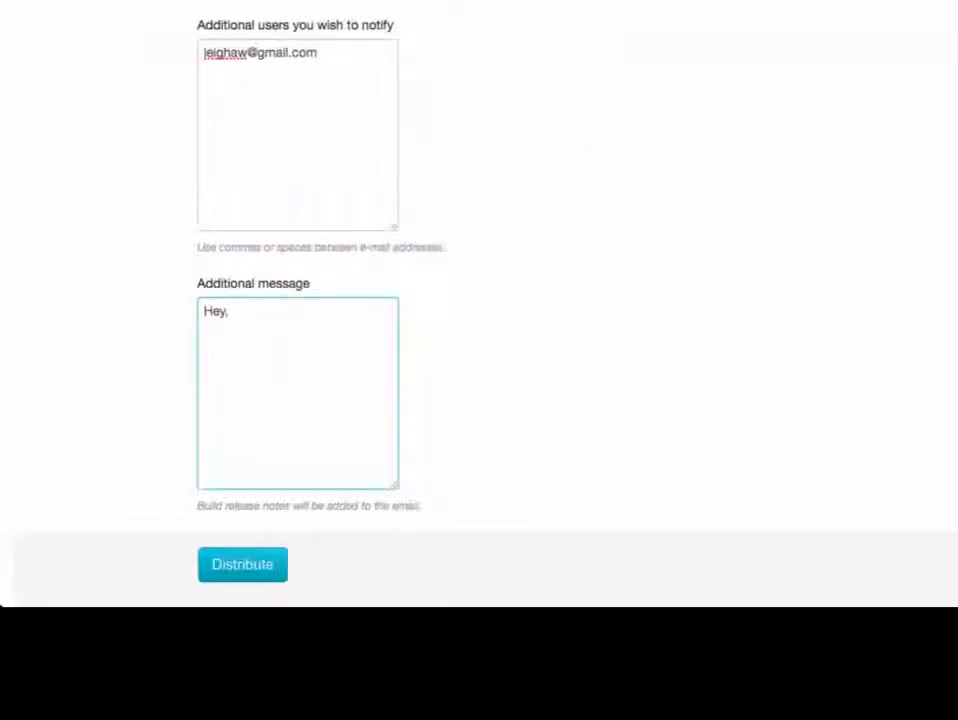
{"action": "type", "text": "here is the latest"}
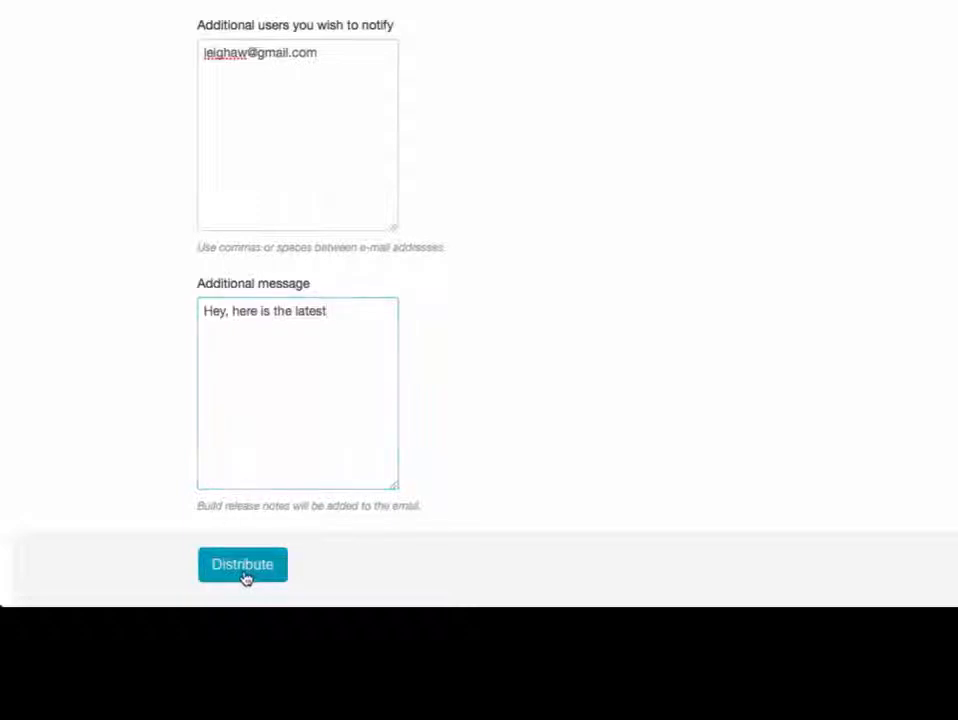
{"action": "left_click", "coordinate": [242, 564]}
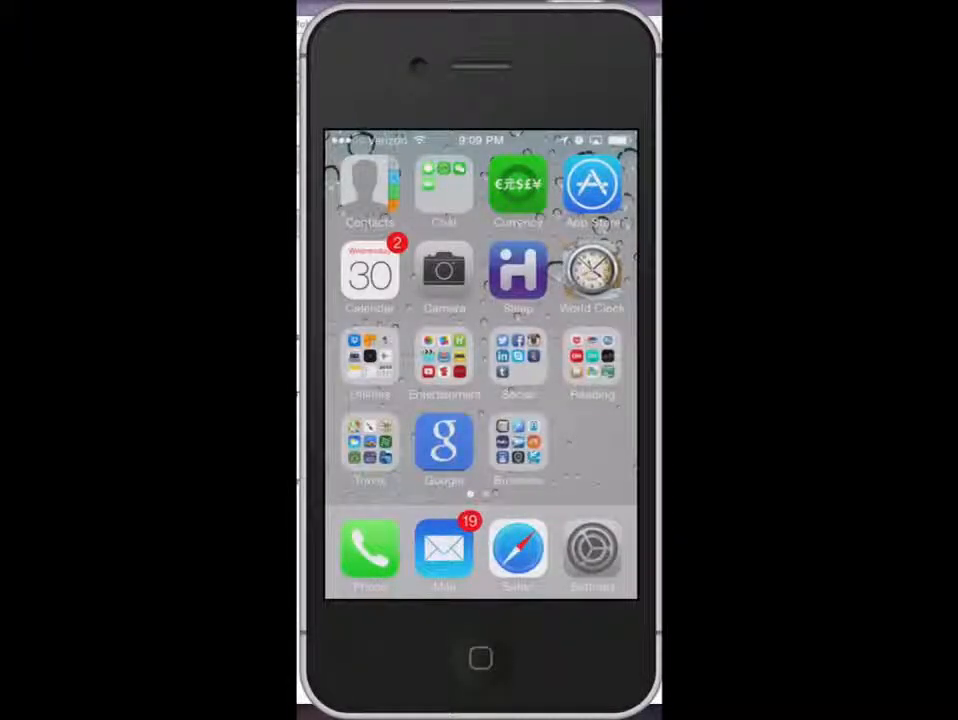
- From the New Build Available! email, follow the download link and install Company-Contacts 1.0 (4)
{"action": "left_click", "coordinate": [444, 548]}
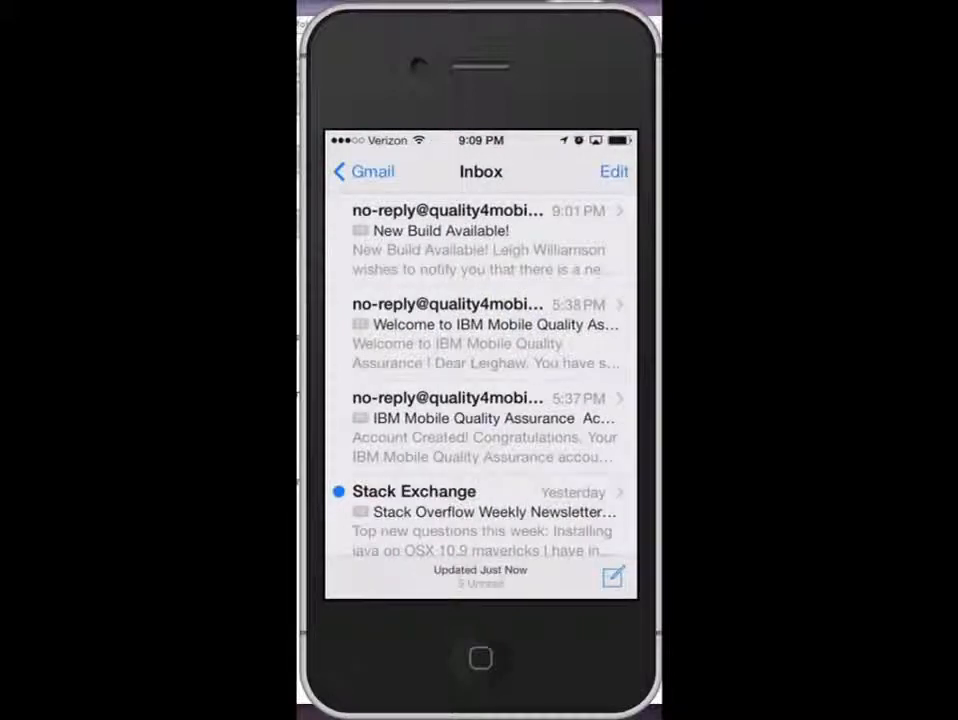
{"action": "left_click", "coordinate": [480, 230]}
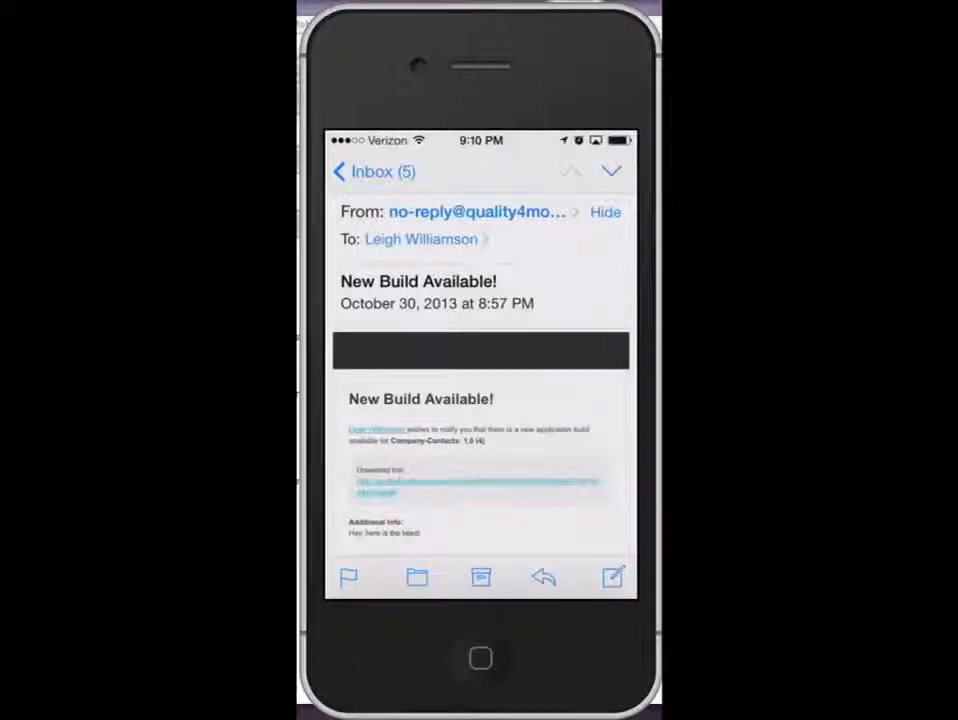
{"action": "left_click", "coordinate": [480, 483]}
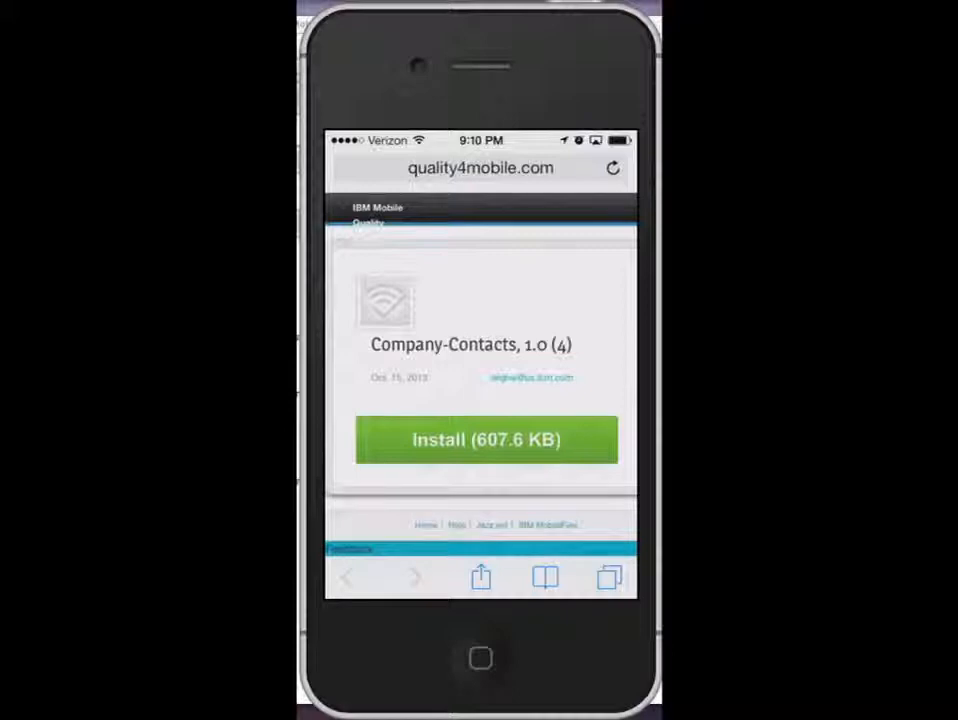
{"action": "left_click", "coordinate": [485, 439]}
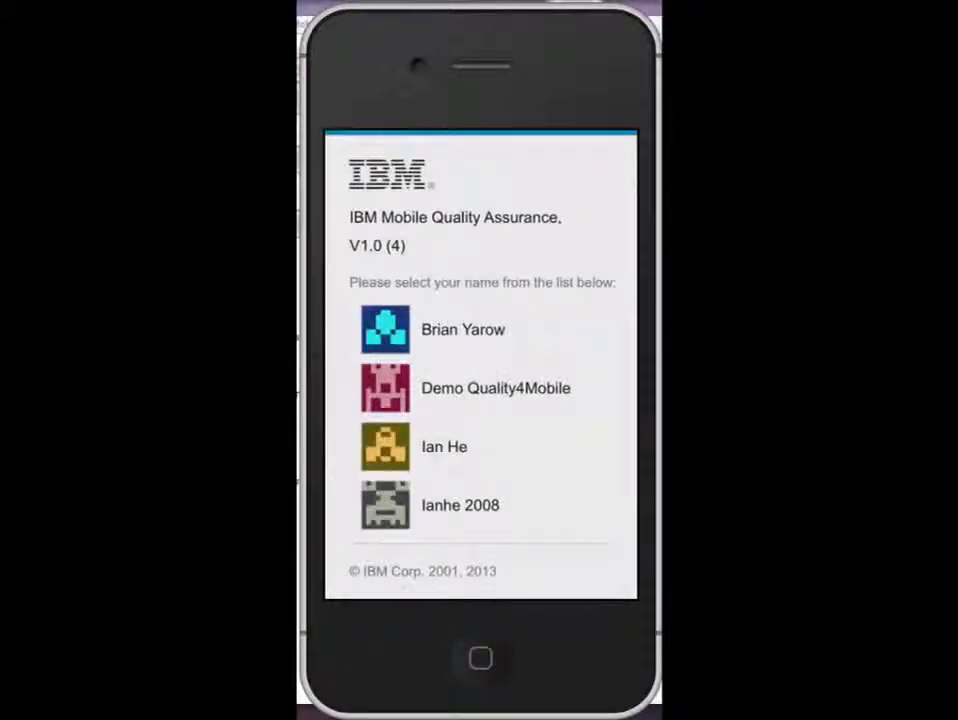
- Scroll through the tester name list in the newly launched Company-Contacts build
{"action": "scroll", "scroll_direction": "down", "scroll_amount": 3}
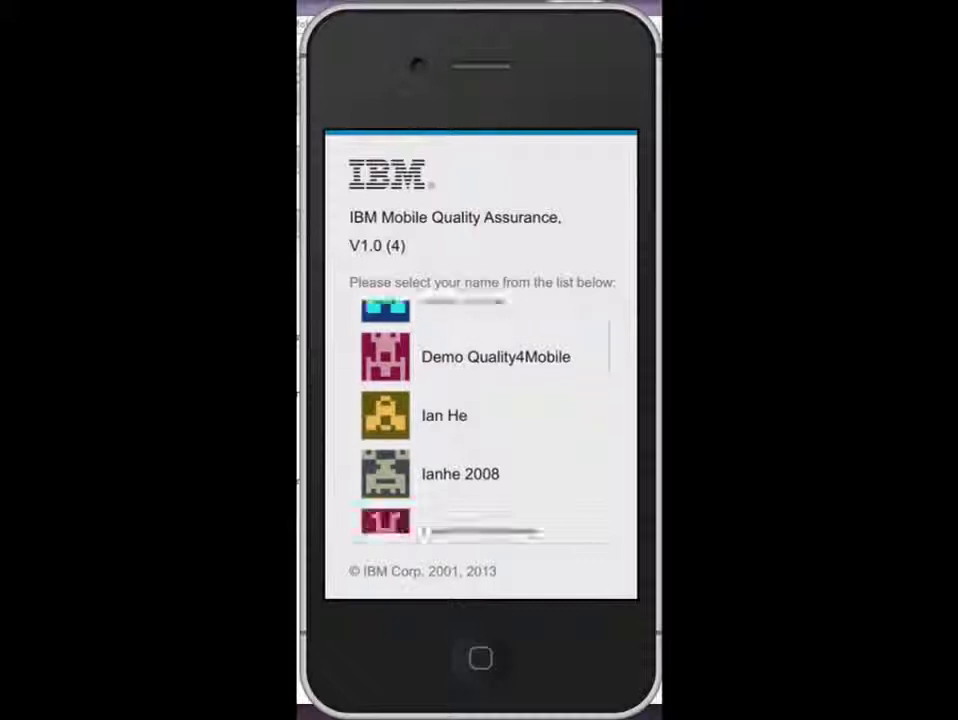
{"action": "scroll", "scroll_direction": "down", "scroll_amount": 3}
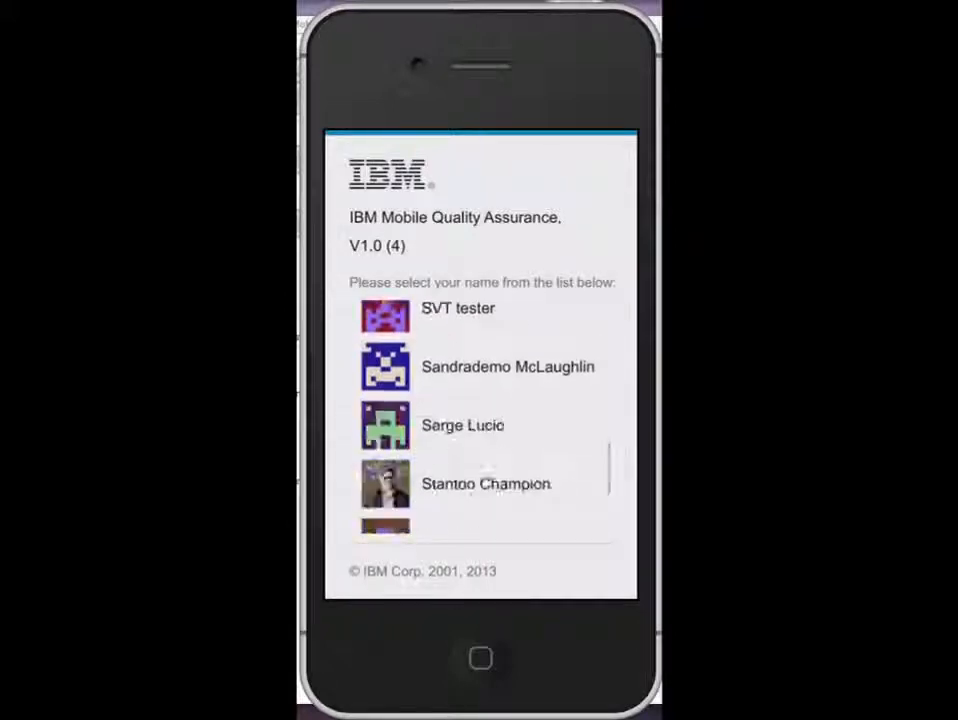
{"action": "scroll", "scroll_direction": "up", "scroll_amount": 3}
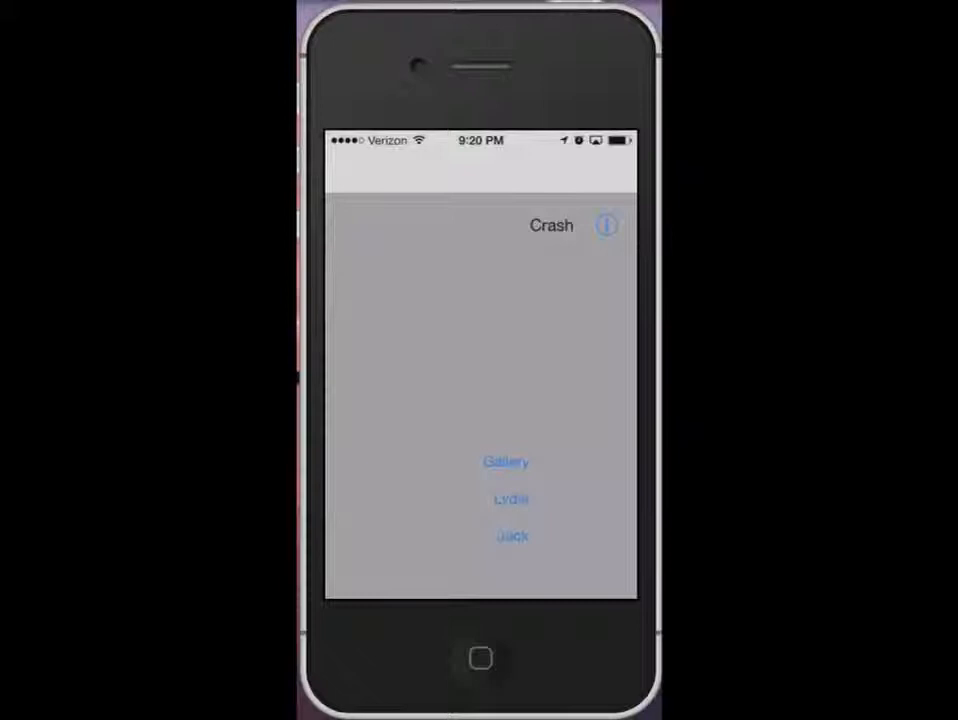
{"action": "left_click", "coordinate": [511, 499]}
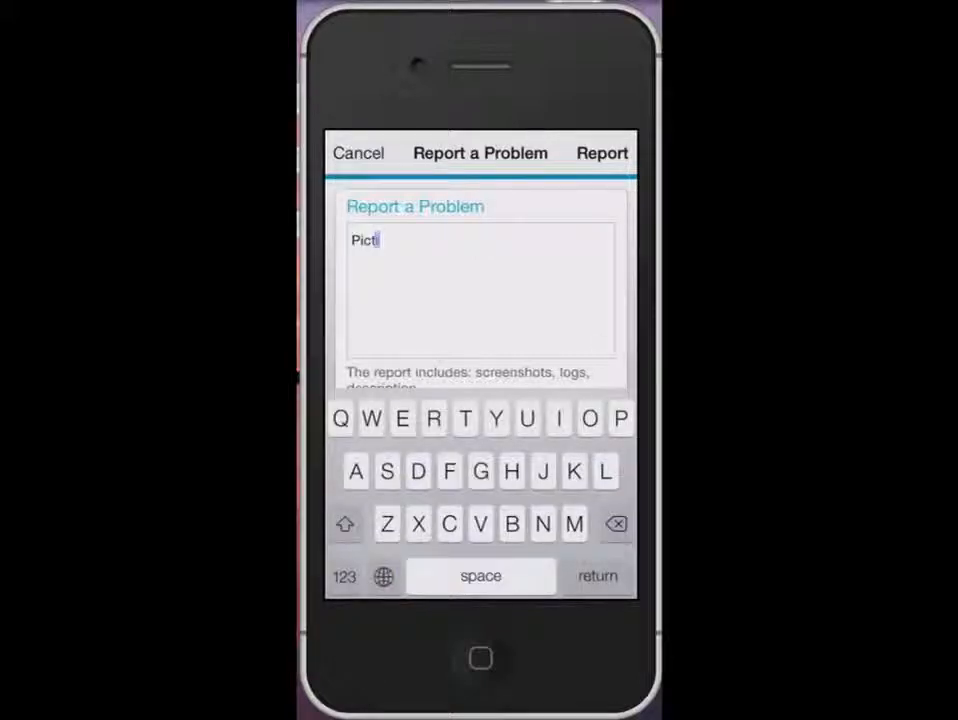
{"action": "type", "text": "ure is fuzzy"}
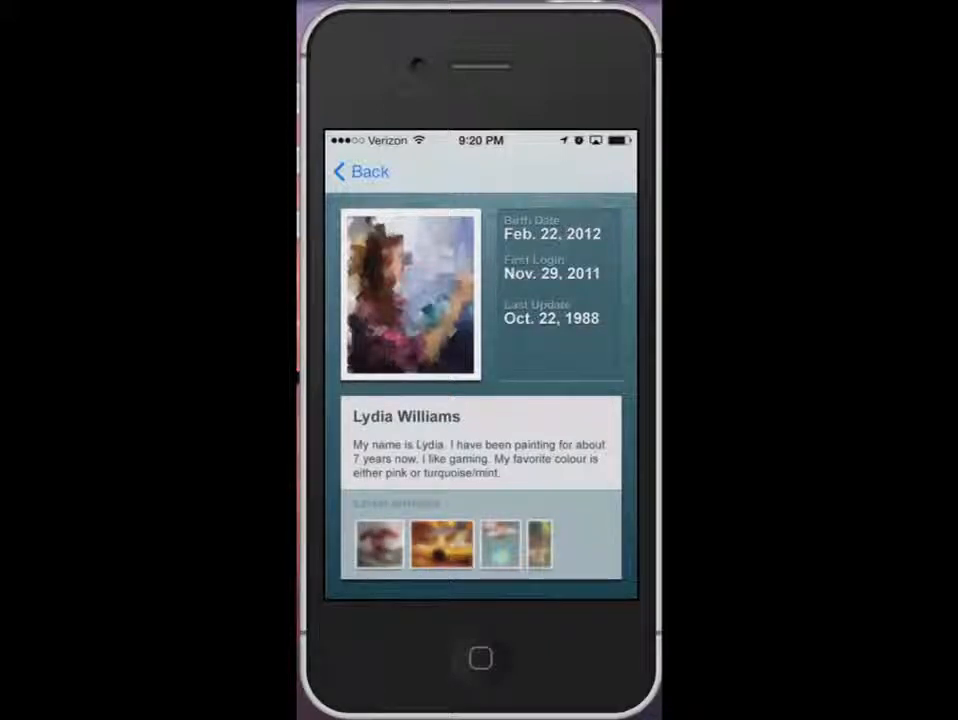
- Return to the main screen and trigger a deliberate crash
{"action": "left_click", "coordinate": [361, 172]}
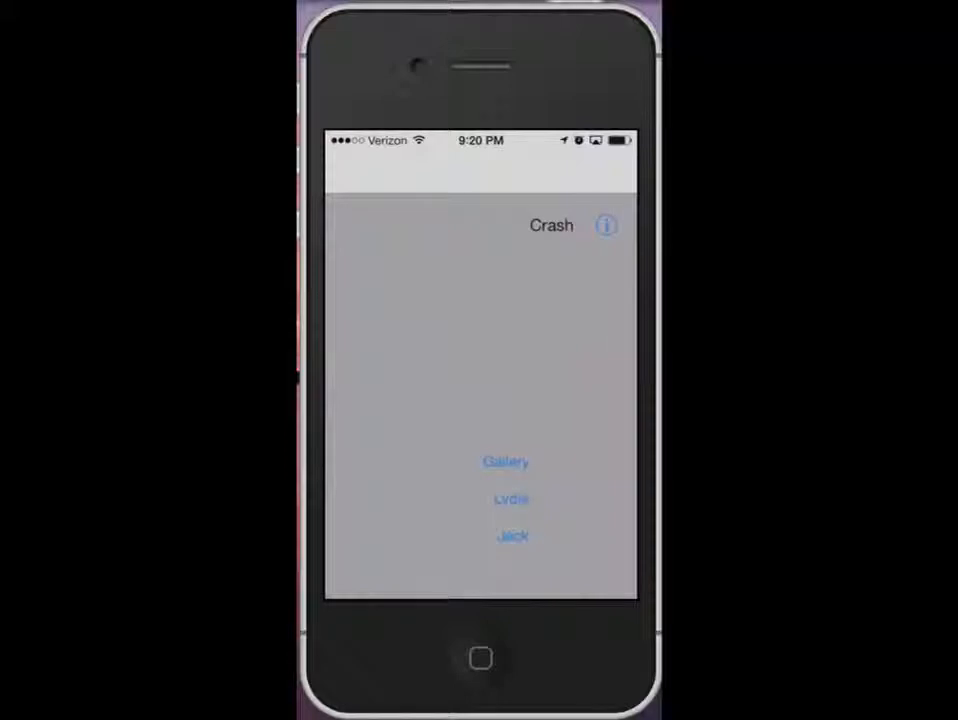
{"action": "left_click", "coordinate": [607, 225]}
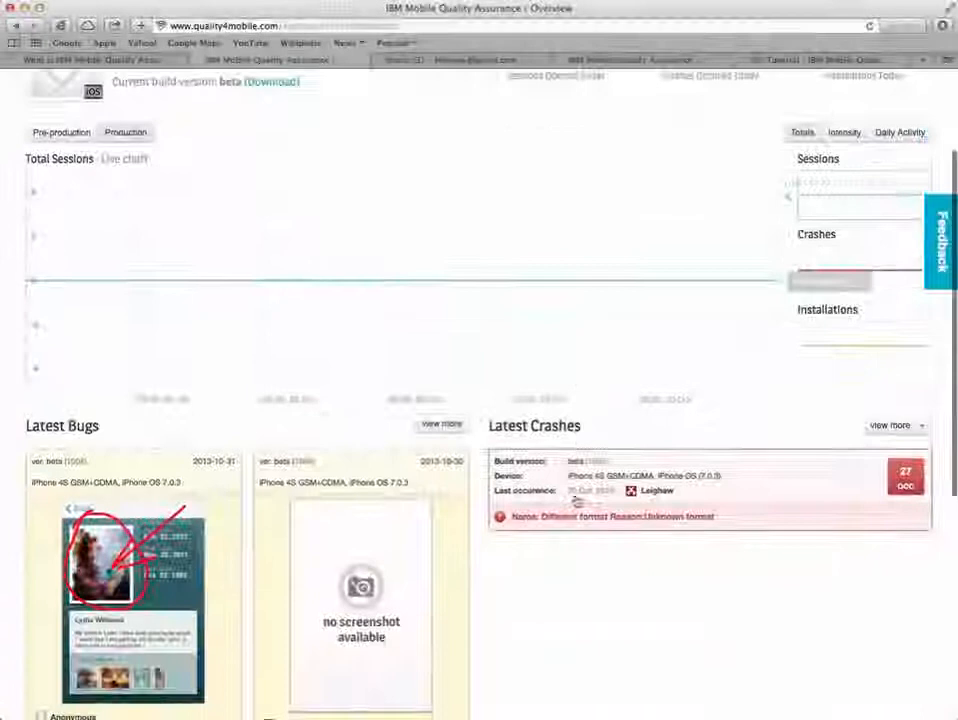
- Scroll the Overview down to Latest Bugs and Latest Crashes
{"action": "scroll", "scroll_direction": "down", "scroll_amount": 3}
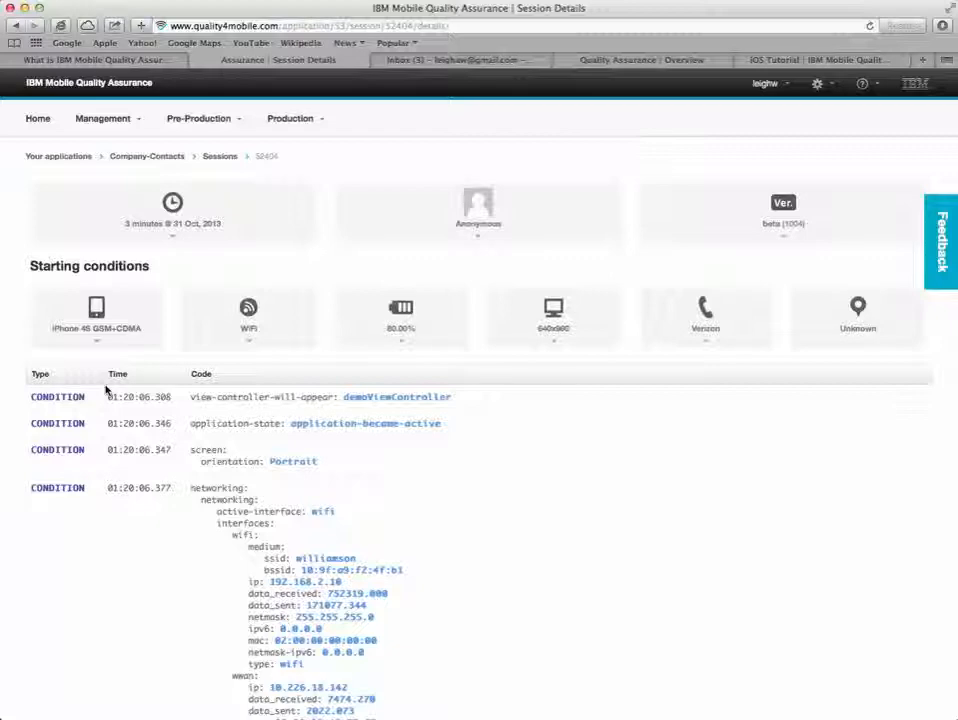
- Scroll the session details to its starting conditions and Verizon telephony info
{"action": "scroll", "scroll_direction": "down", "scroll_amount": 3}
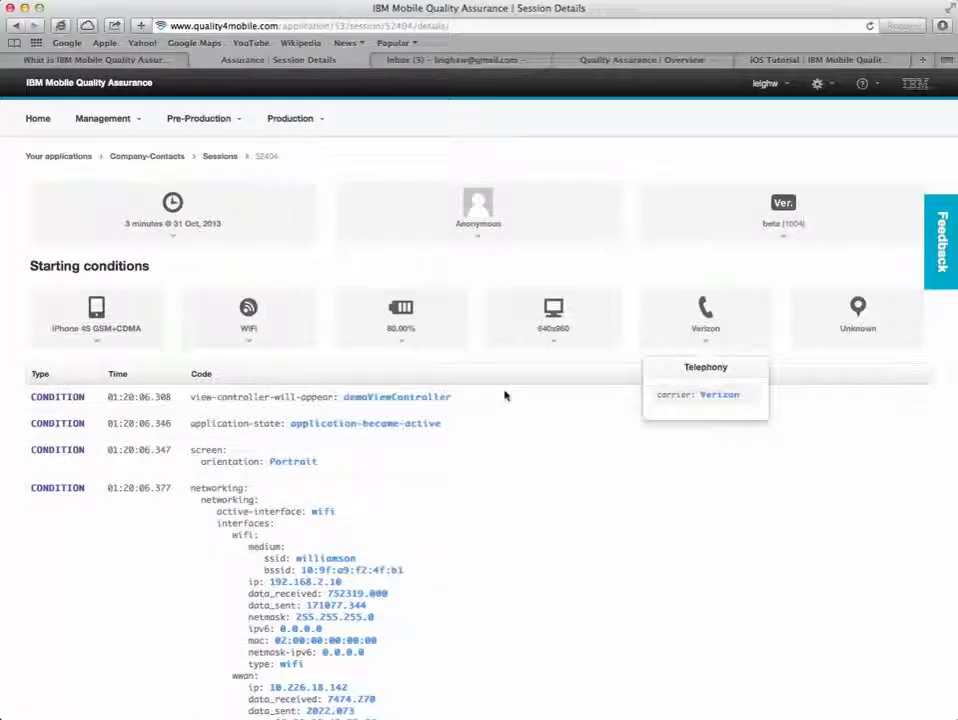
{"action": "mouse_move", "coordinate": [510, 428]}
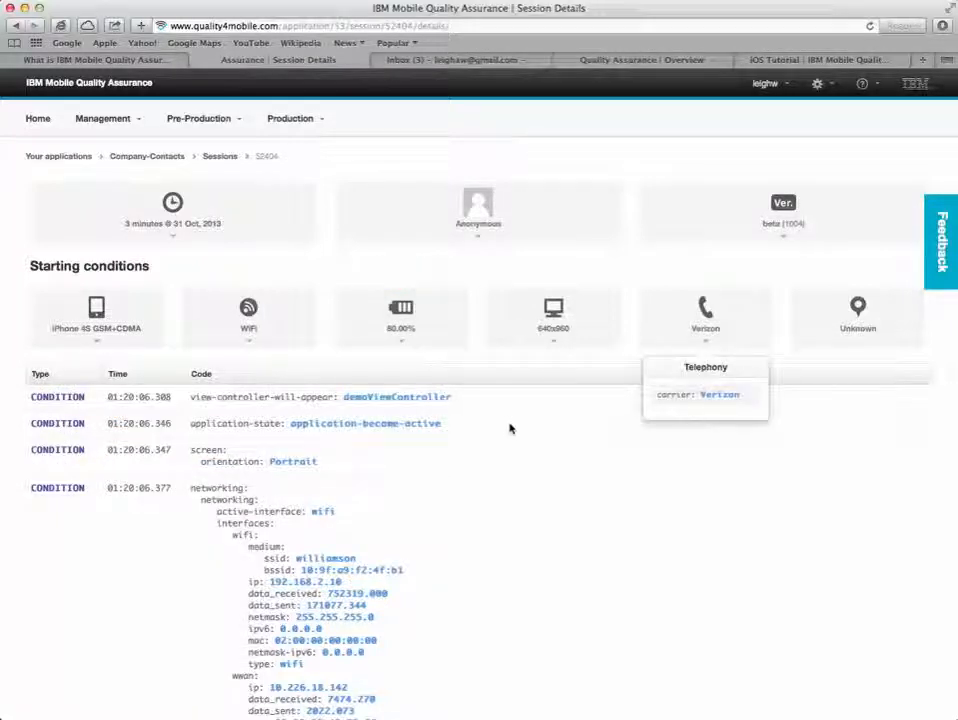
{"action": "mouse_move", "coordinate": [198, 118]}
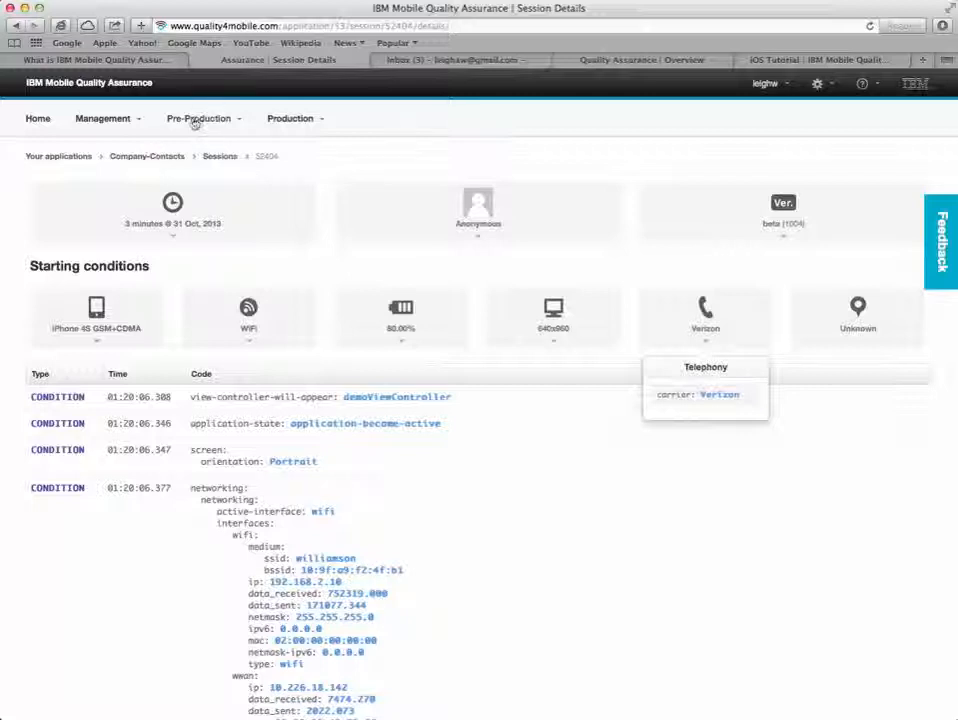
- Go to the Pre-Production Crashes list
{"action": "left_click", "coordinate": [198, 118]}
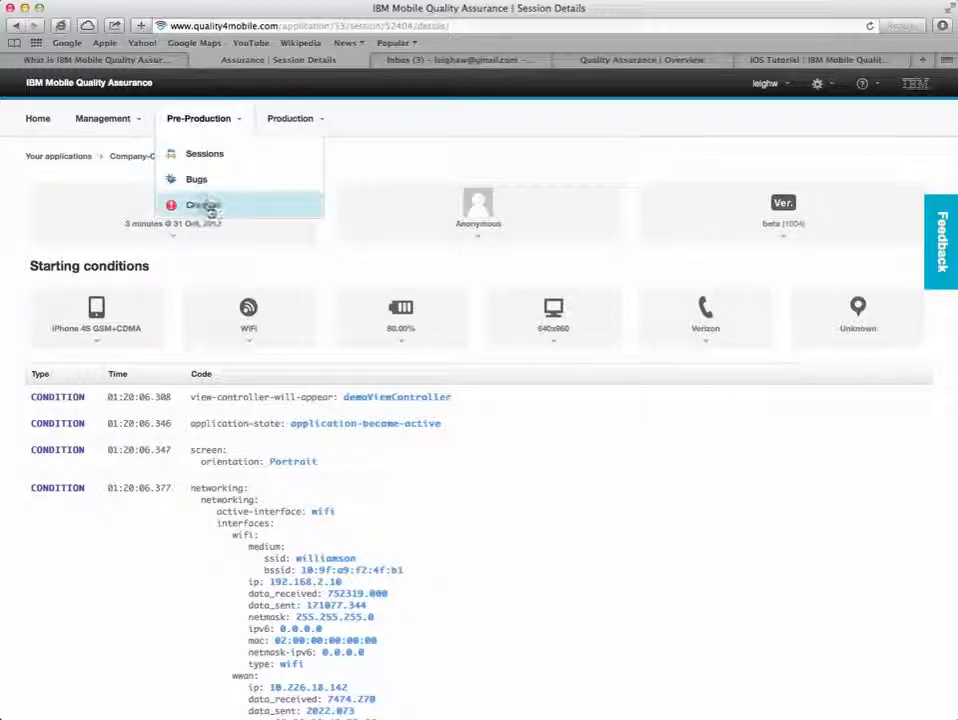
{"action": "left_click", "coordinate": [200, 204]}
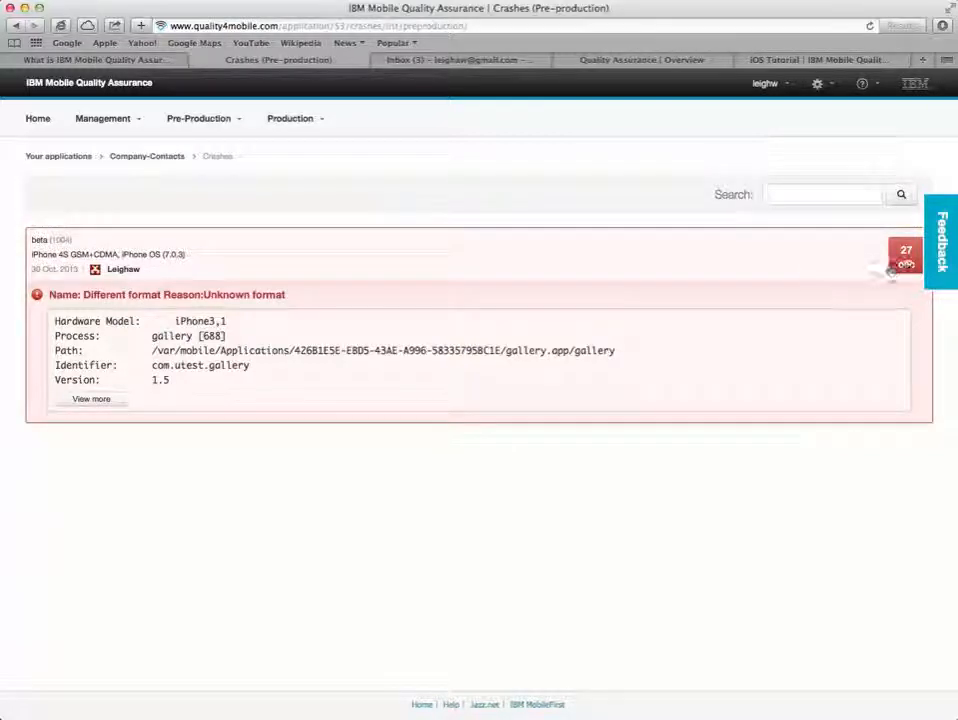
{"action": "mouse_move", "coordinate": [691, 270]}
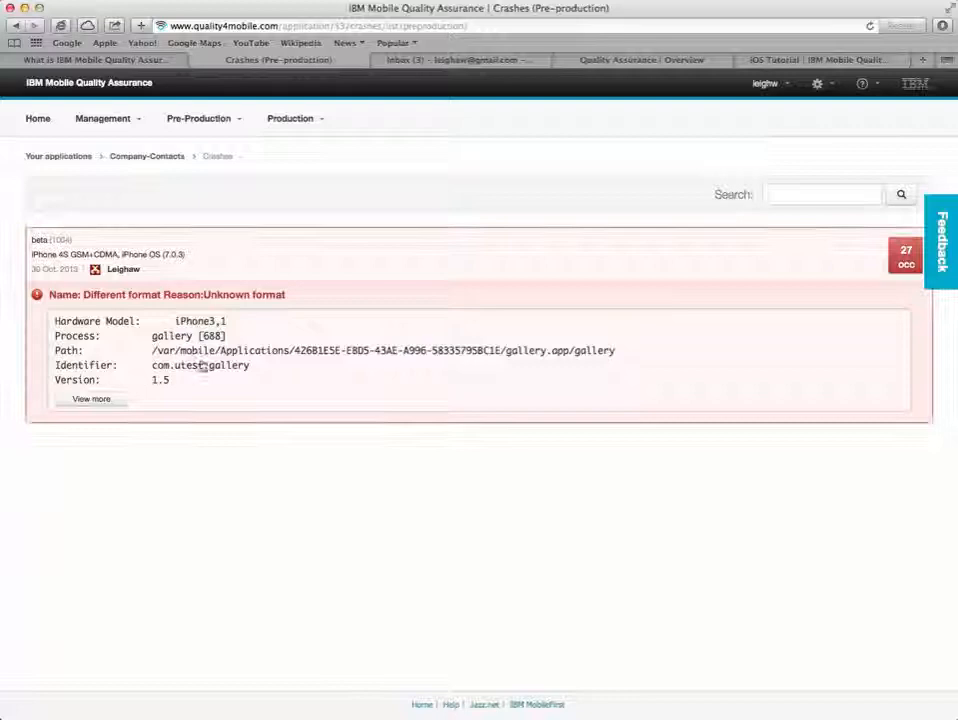
- Expand the Different format crash's full log and read through it
{"action": "left_click", "coordinate": [91, 398]}
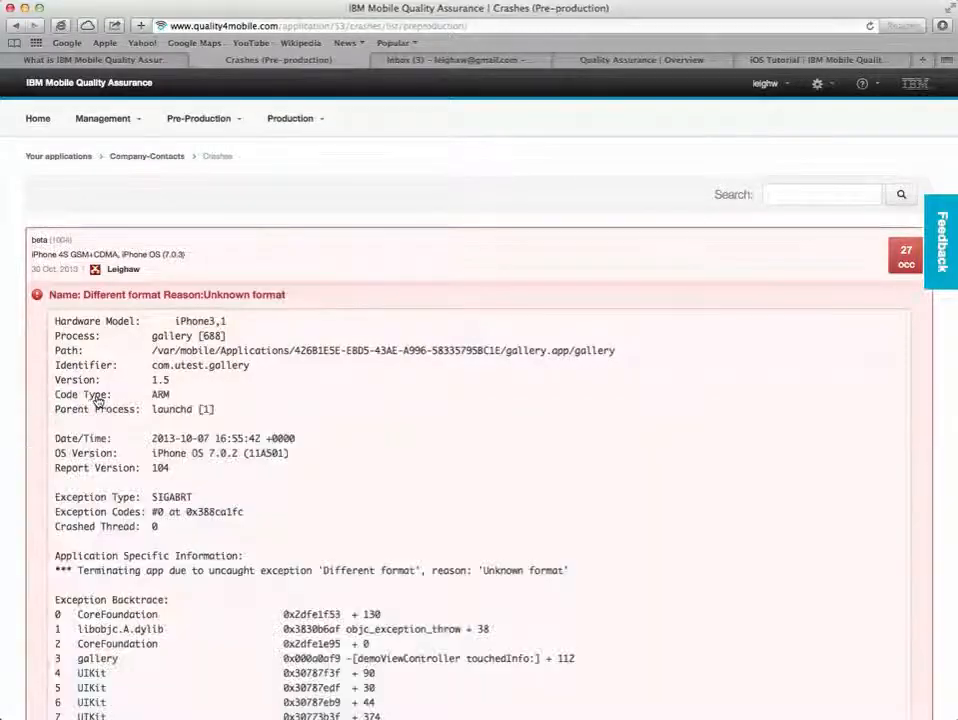
{"action": "scroll", "scroll_direction": "down", "scroll_amount": 3}
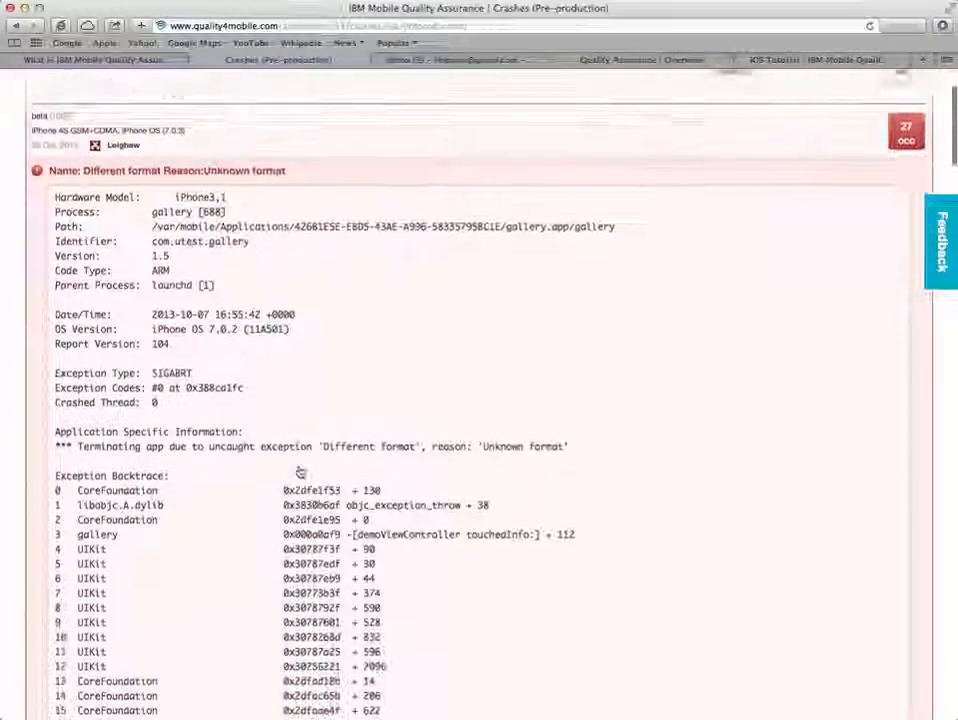
{"action": "scroll", "scroll_direction": "down", "scroll_amount": 3}
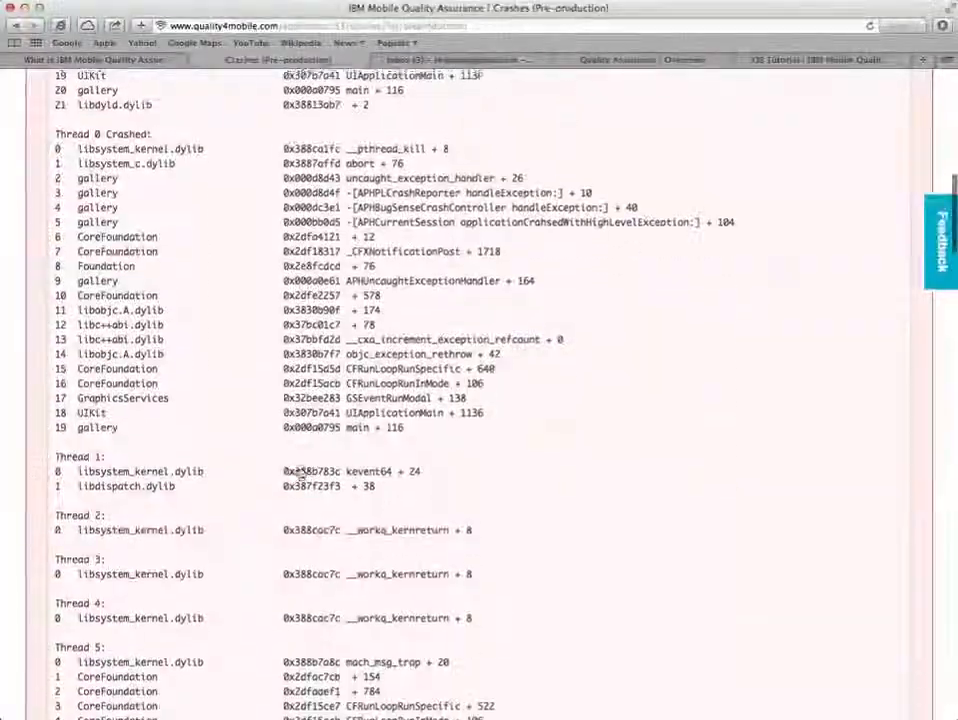
{"action": "scroll", "scroll_direction": "down", "scroll_amount": 3}
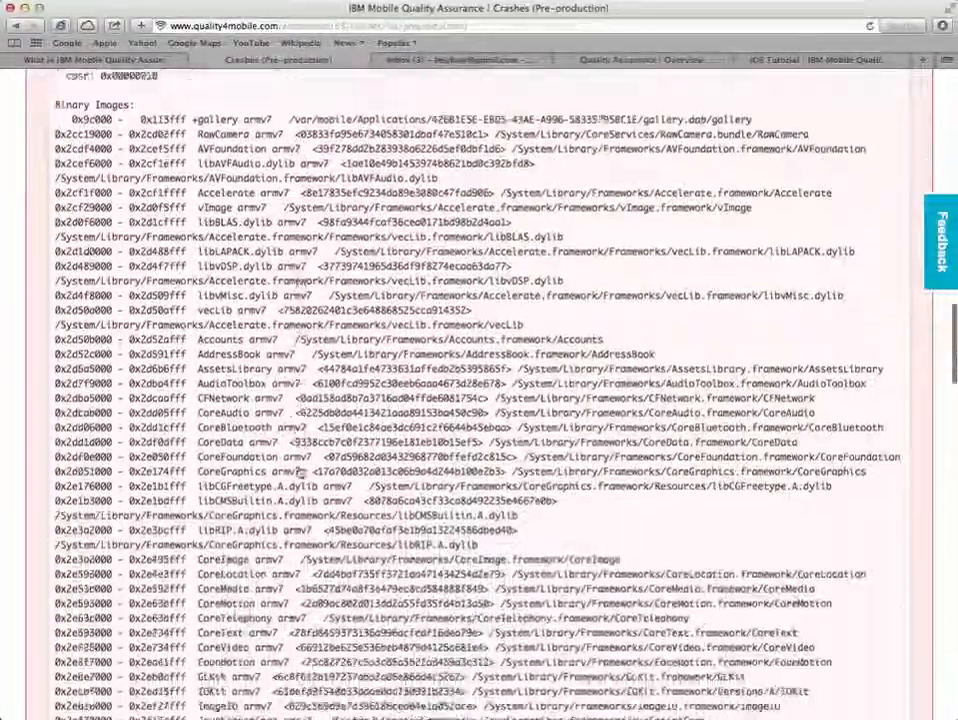
{"action": "scroll", "scroll_direction": "down", "scroll_amount": 3}
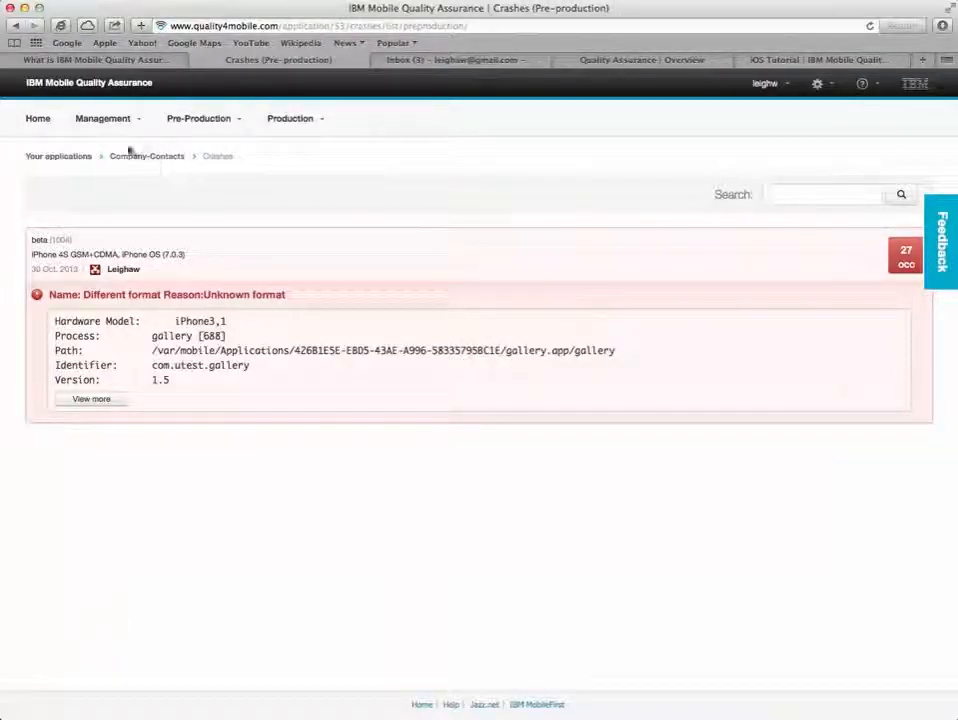
- Review the Statistics page's bugs, crashes, device and OS breakdowns per version
{"action": "left_click", "coordinate": [102, 118]}
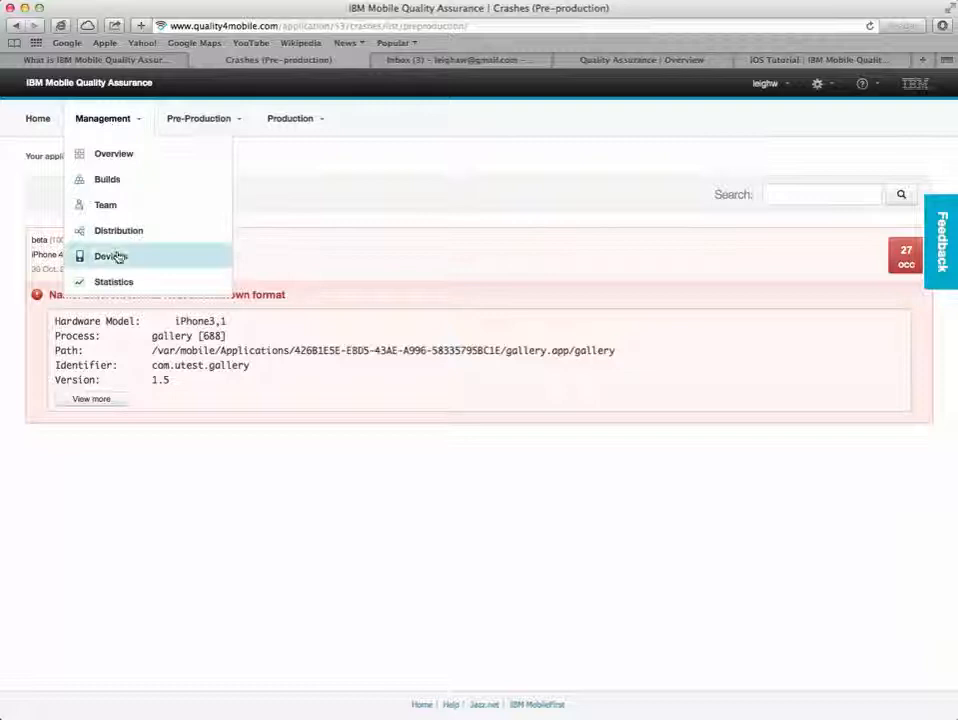
{"action": "left_click", "coordinate": [114, 281]}
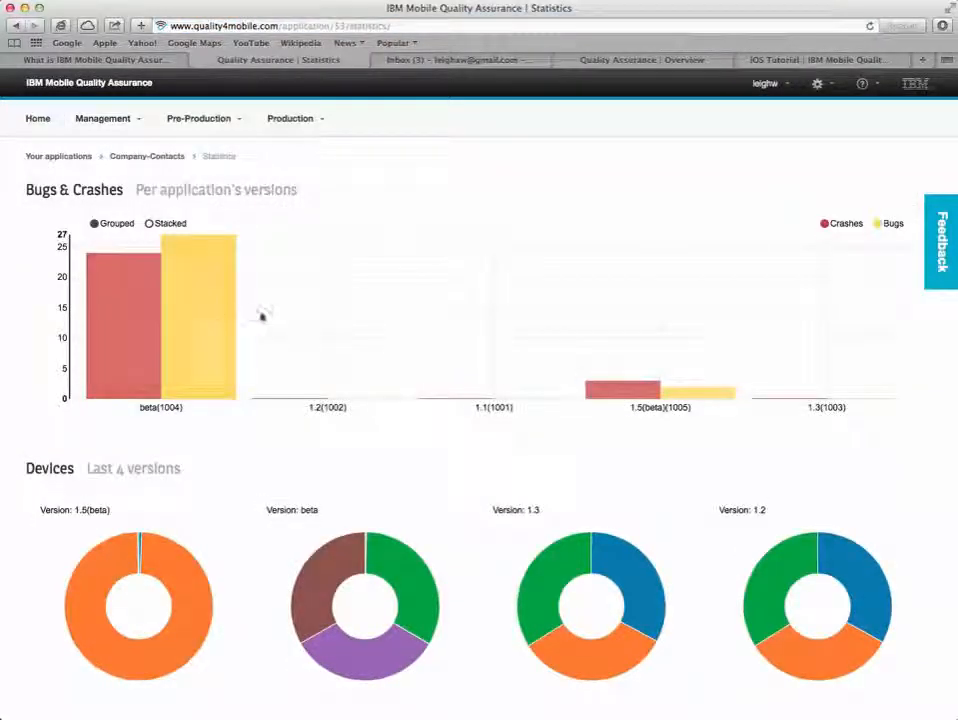
{"action": "mouse_move", "coordinate": [212, 320]}
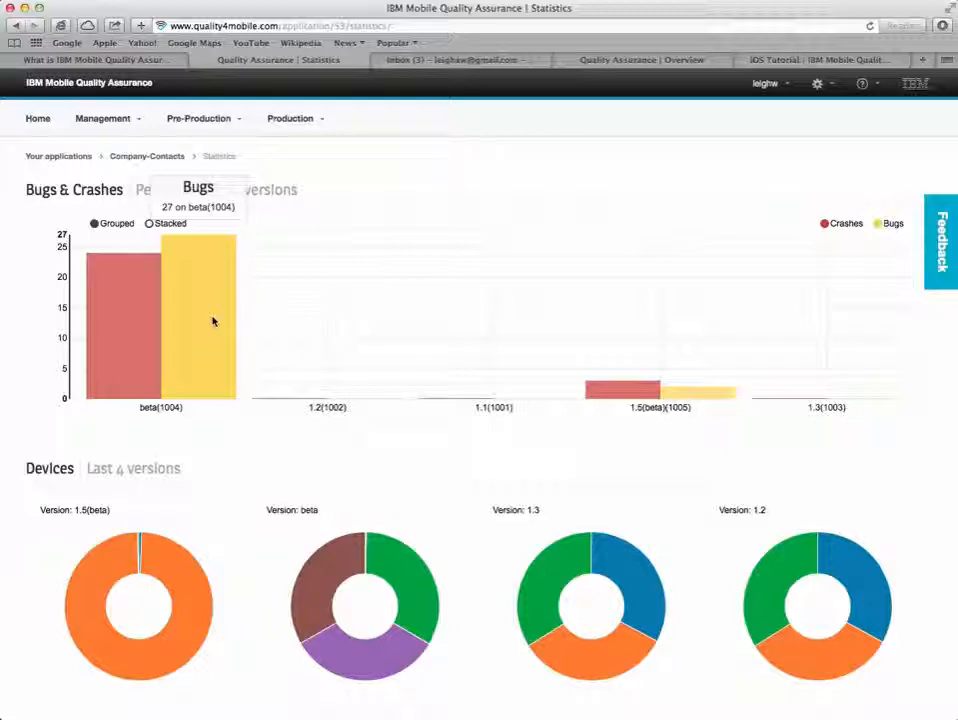
{"action": "mouse_move", "coordinate": [243, 443]}
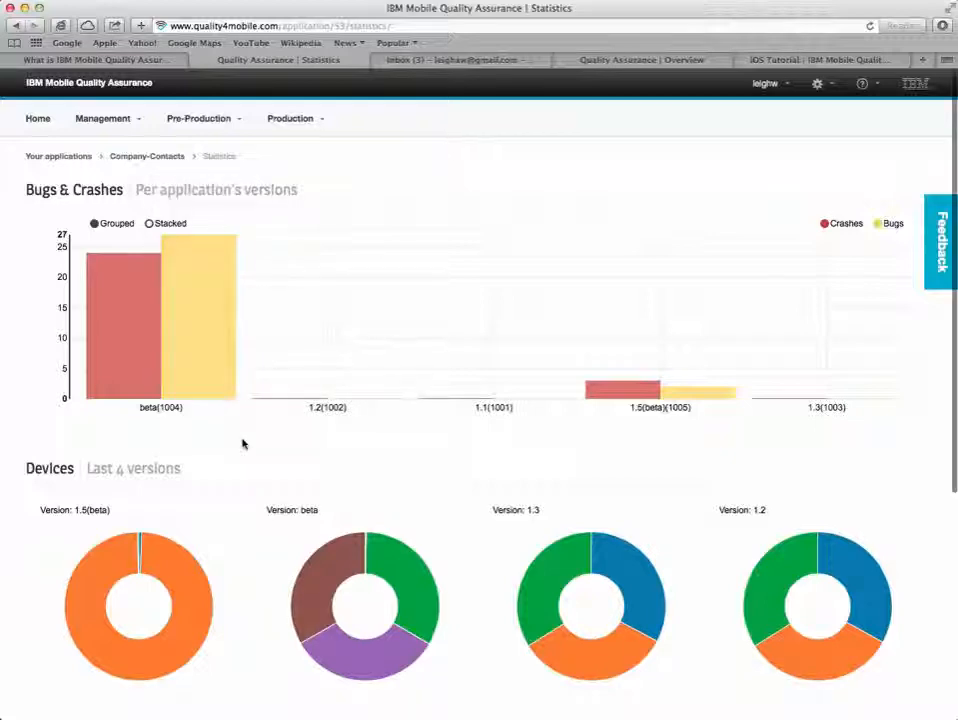
{"action": "scroll", "scroll_direction": "down", "scroll_amount": 3}
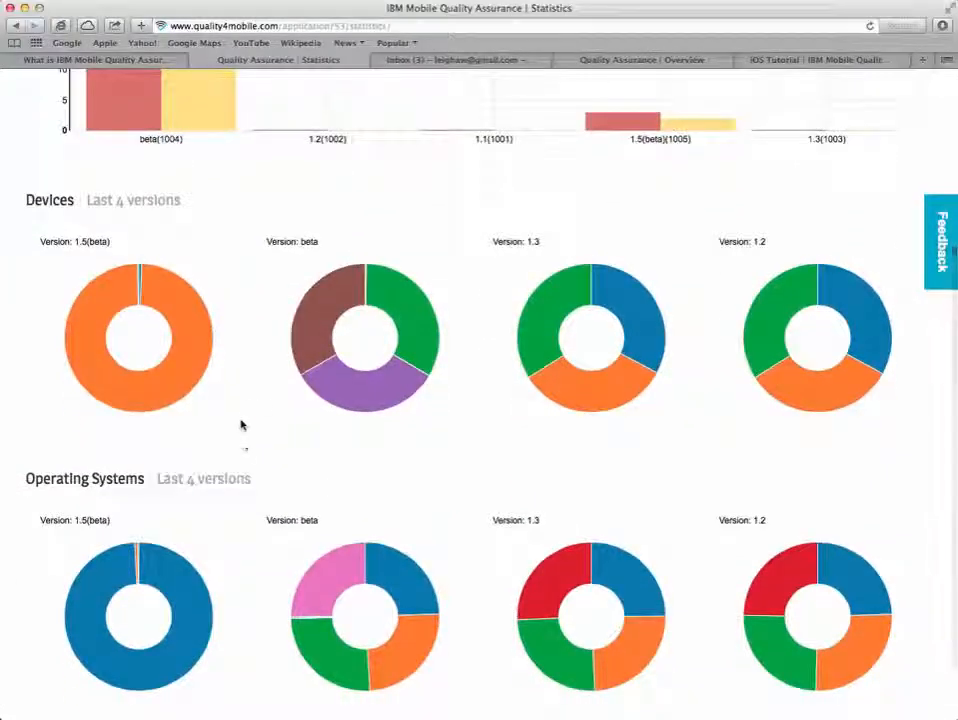
{"action": "mouse_move", "coordinate": [330, 300]}
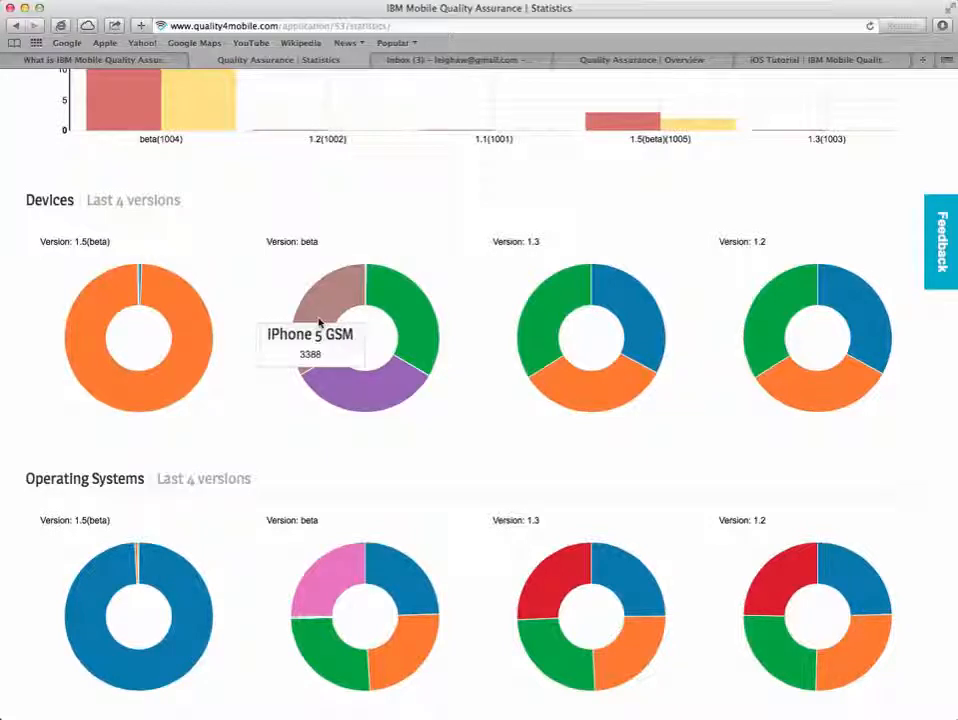
{"action": "mouse_move", "coordinate": [351, 390]}
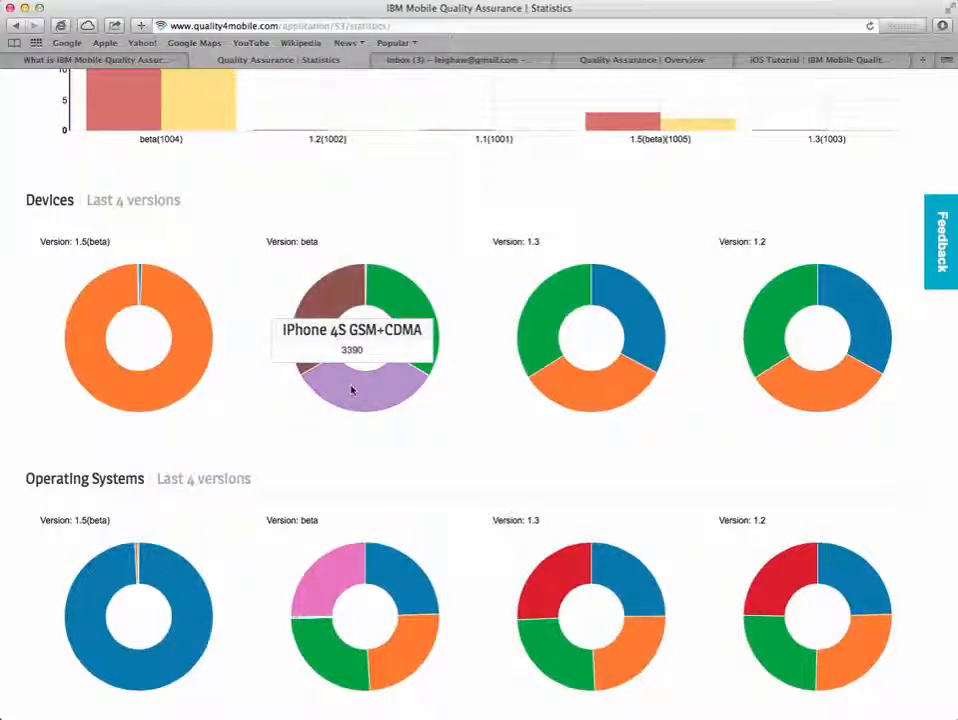
{"action": "mouse_move", "coordinate": [345, 421]}
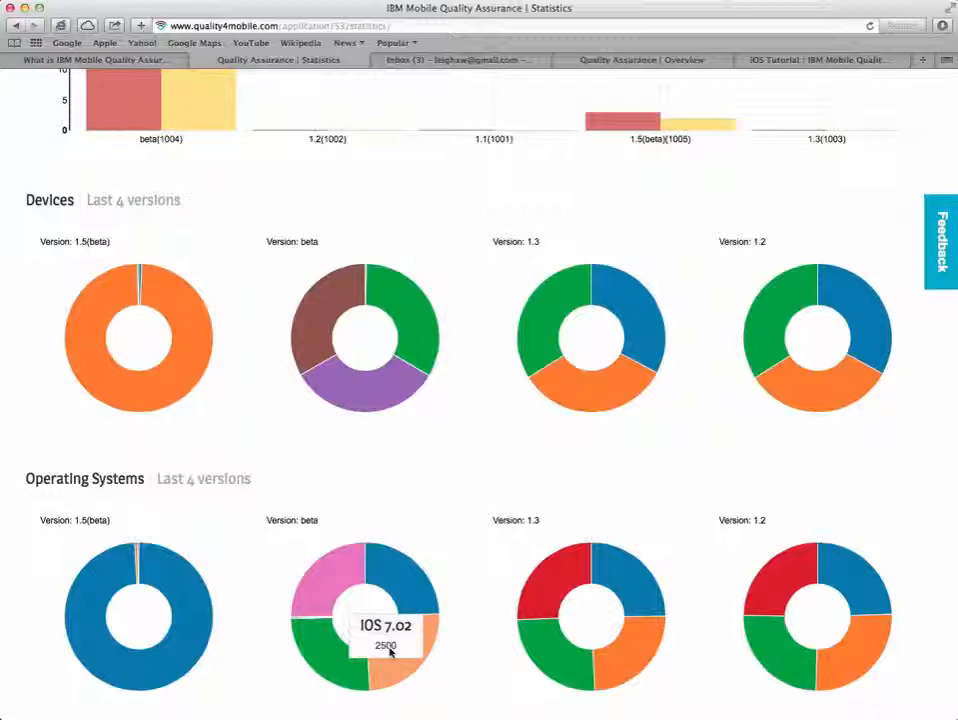
{"action": "scroll", "scroll_direction": "up", "scroll_amount": 3}
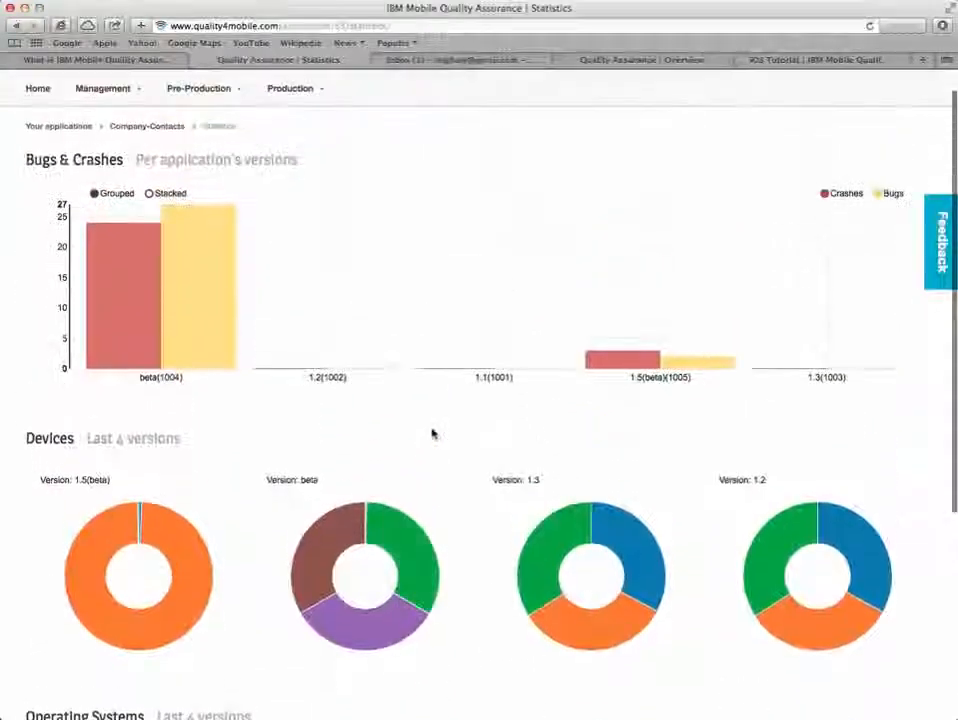